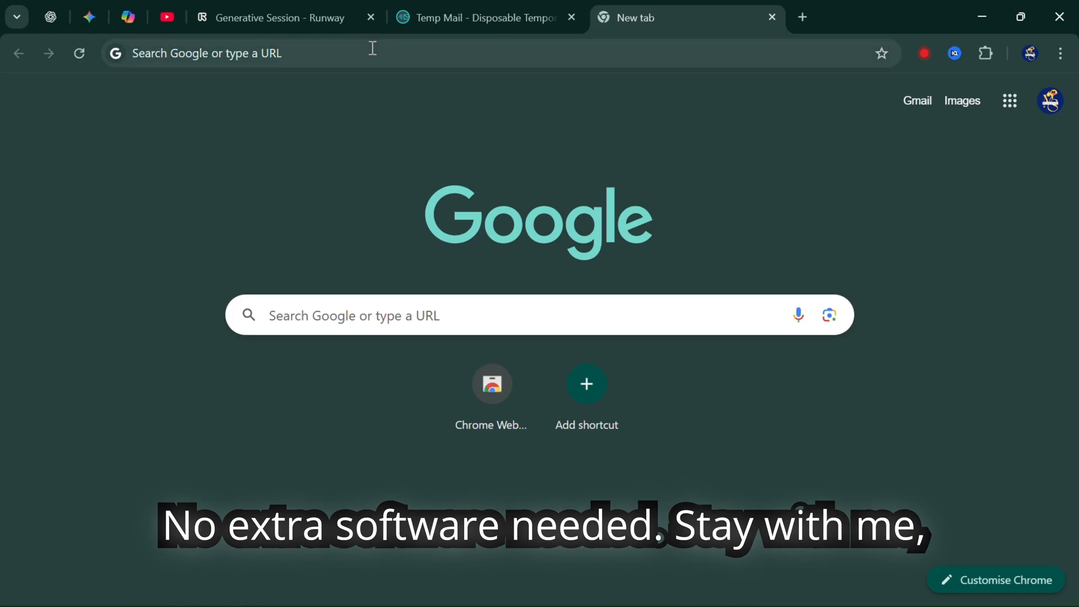
Search Google for winrar and download the WinRAR 7.13 installer from win-rar.com
text(winrar)
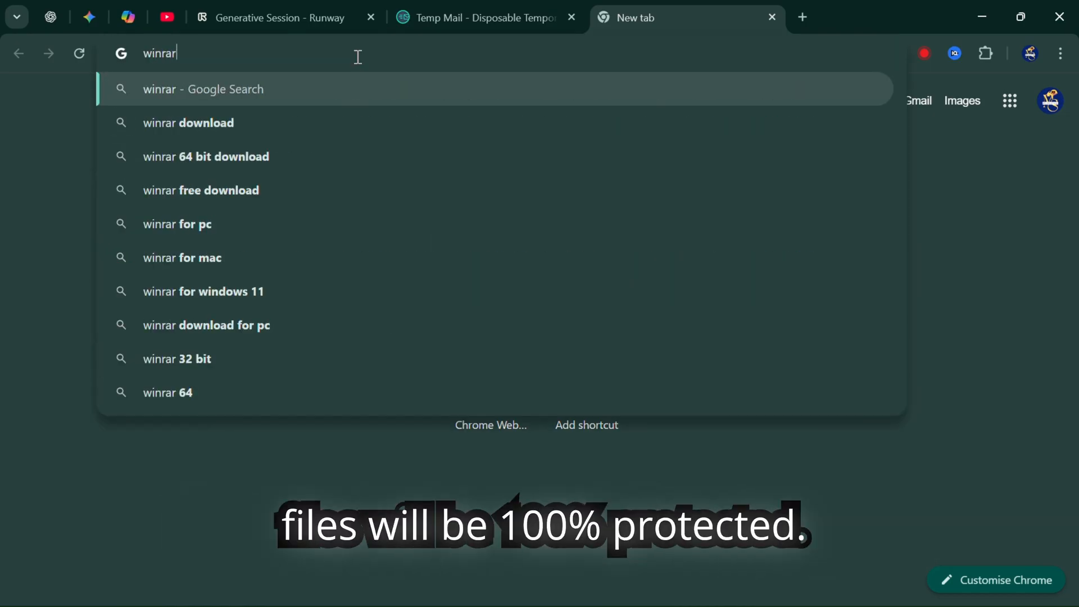
key(Return)
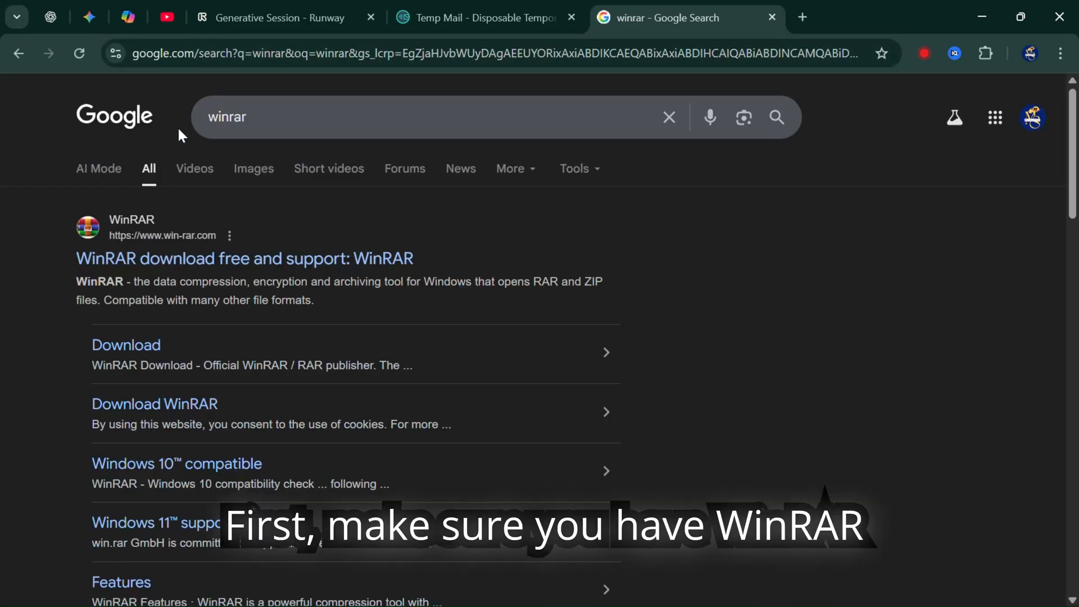
mouse_move(172, 269)
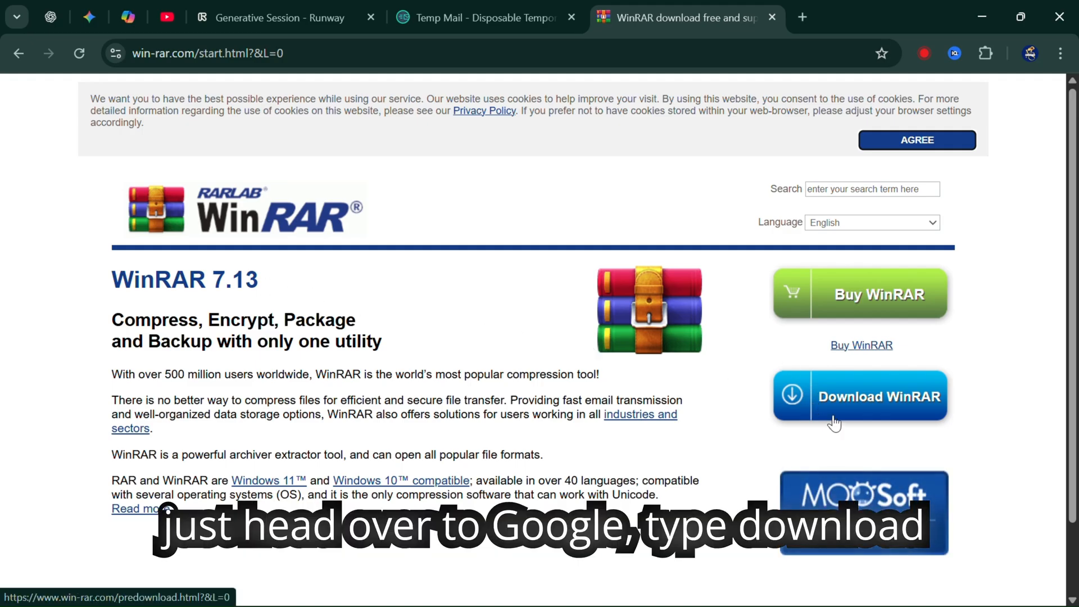
click(858, 395)
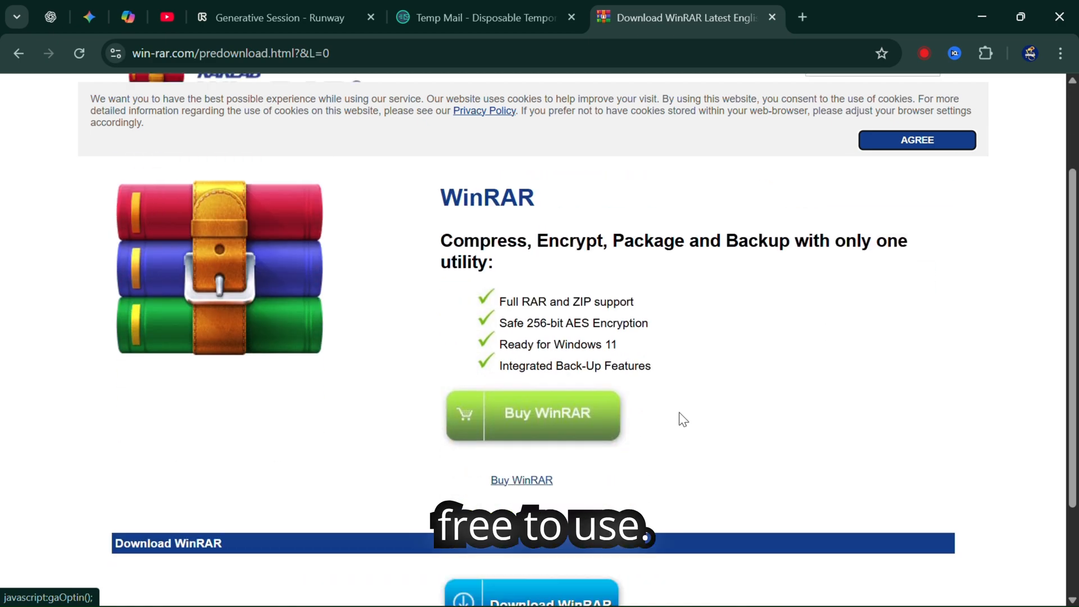
click(530, 473)
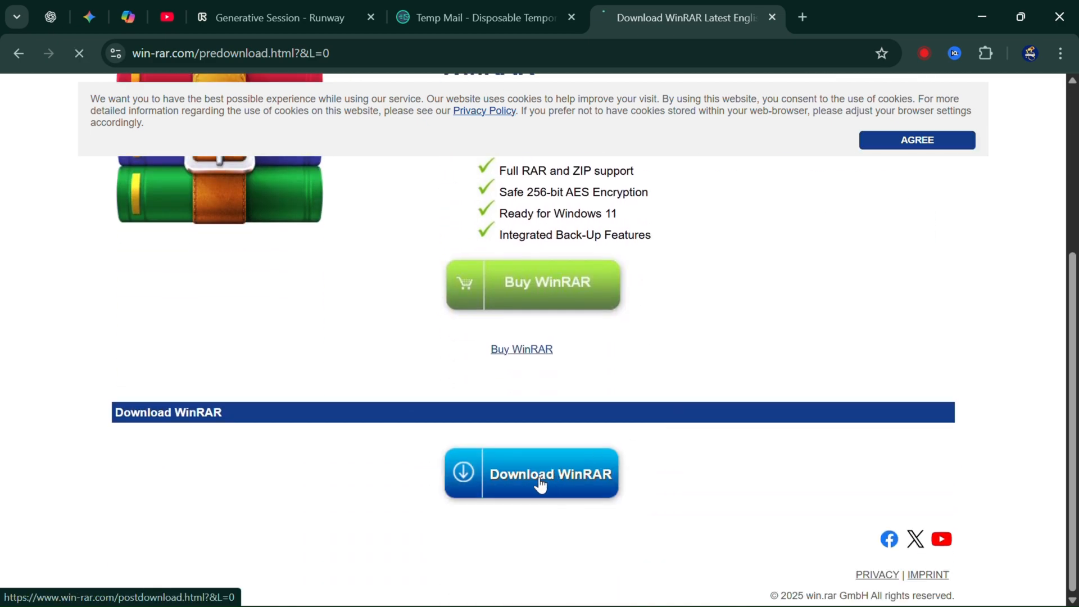
click(530, 473)
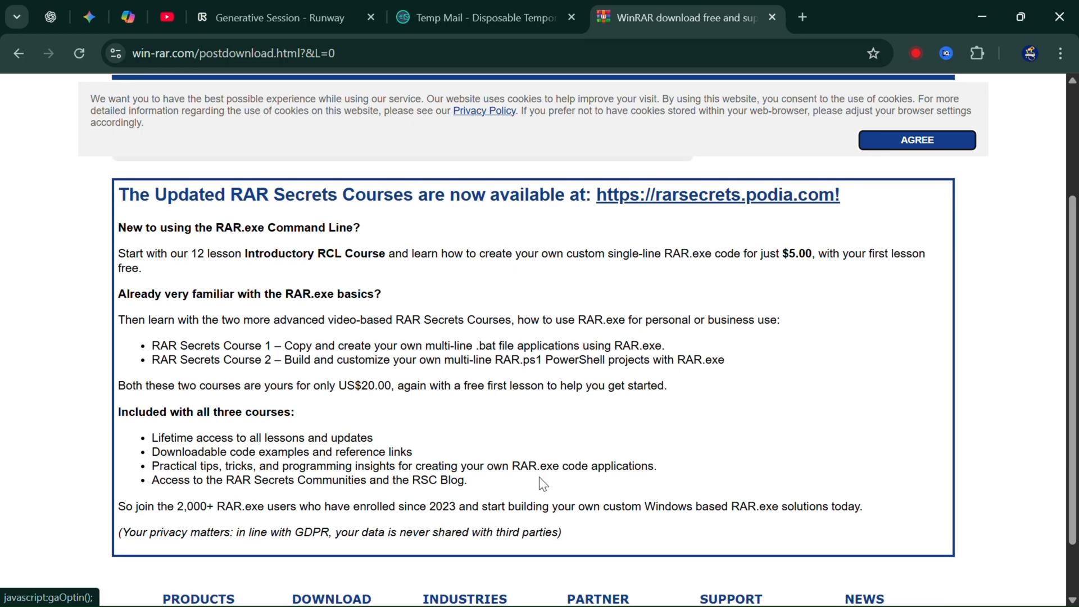
scroll(down, 3)
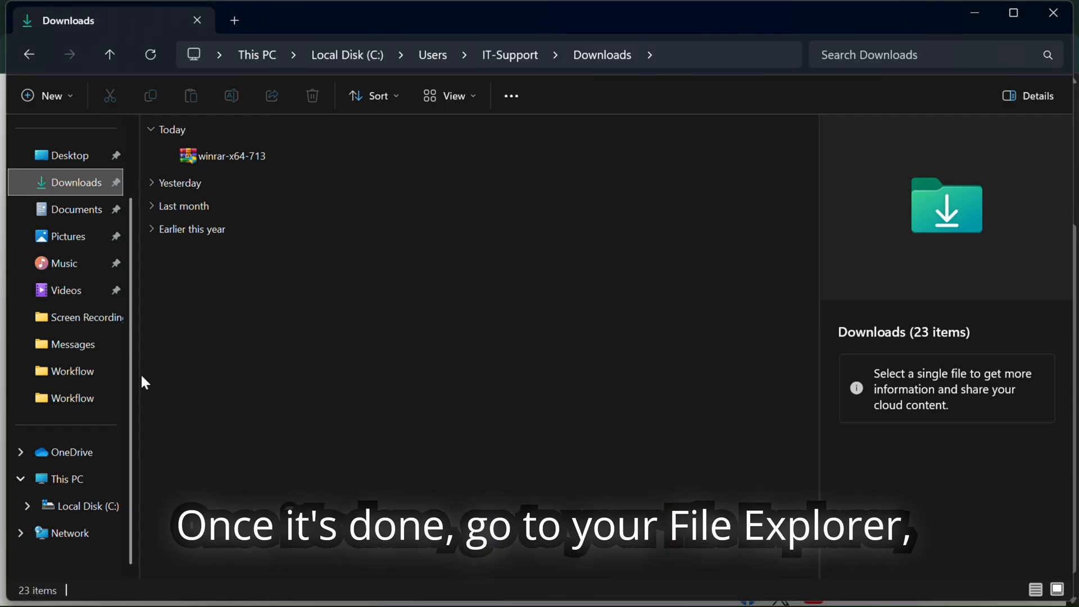
Run winrar-x64-713 from Downloads, install with default options, and close the finished setup
click(230, 156)
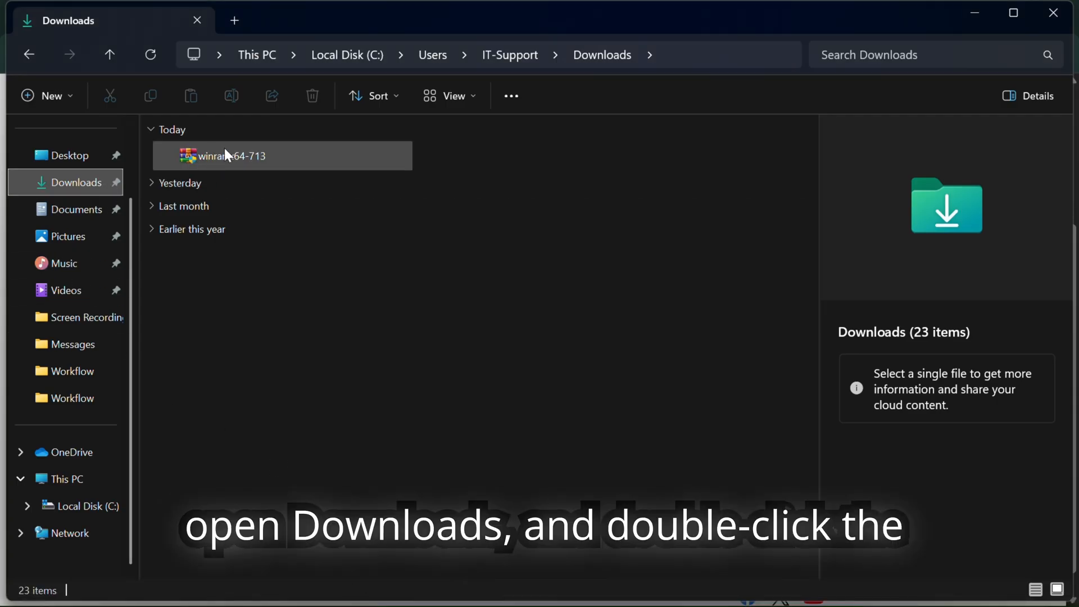
click(229, 156)
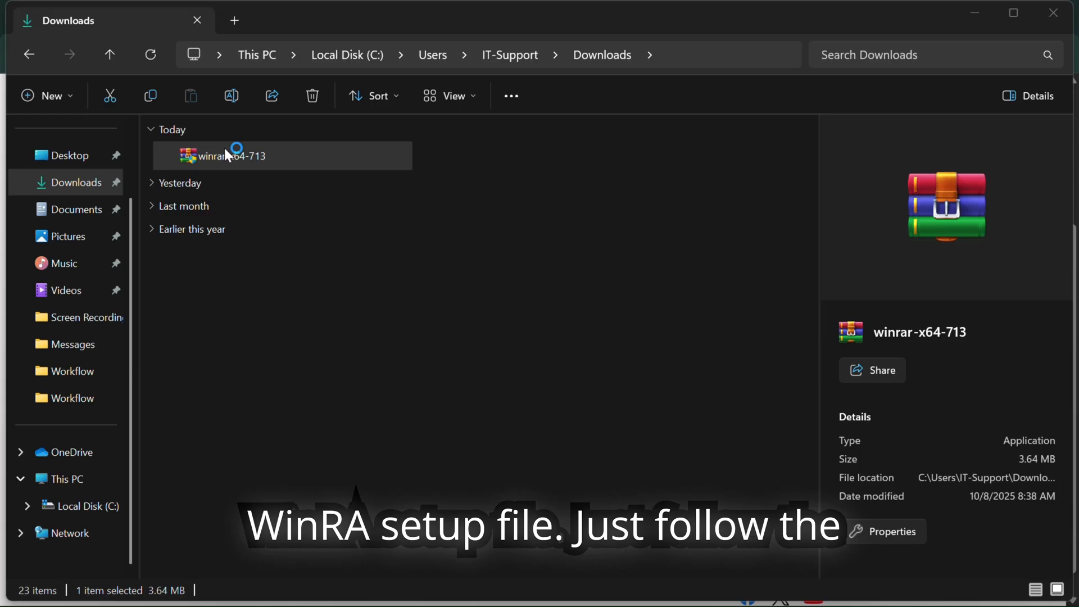
mouse_move(479, 435)
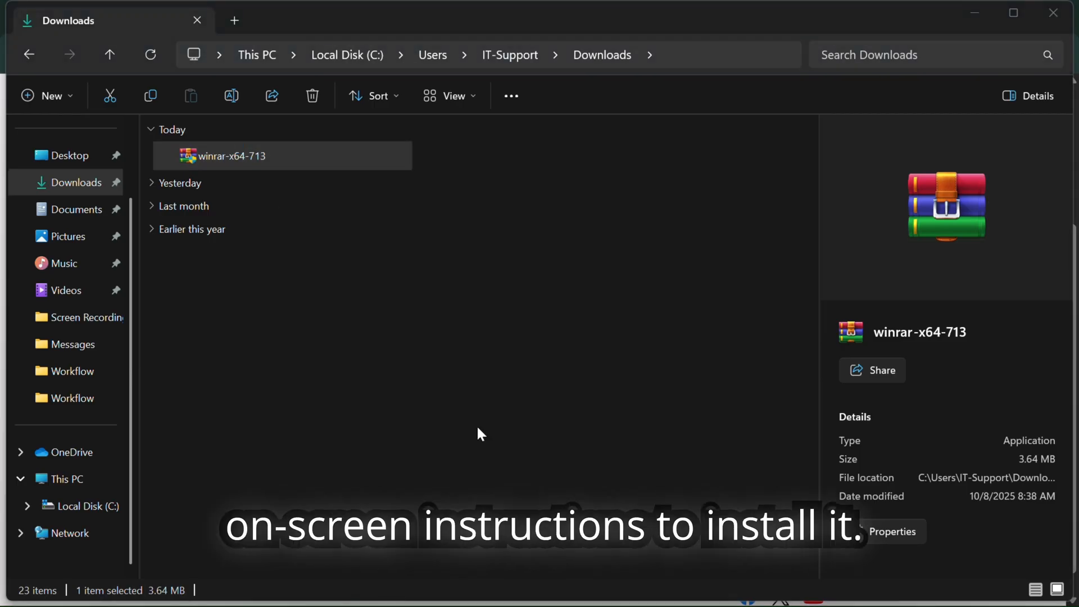
double_click(229, 155)
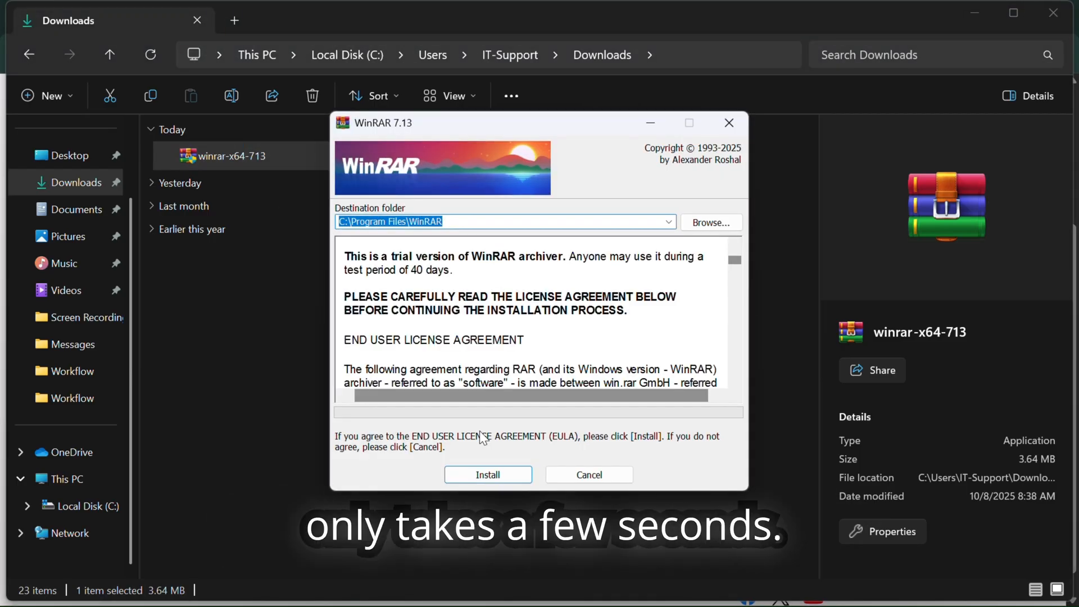
click(487, 474)
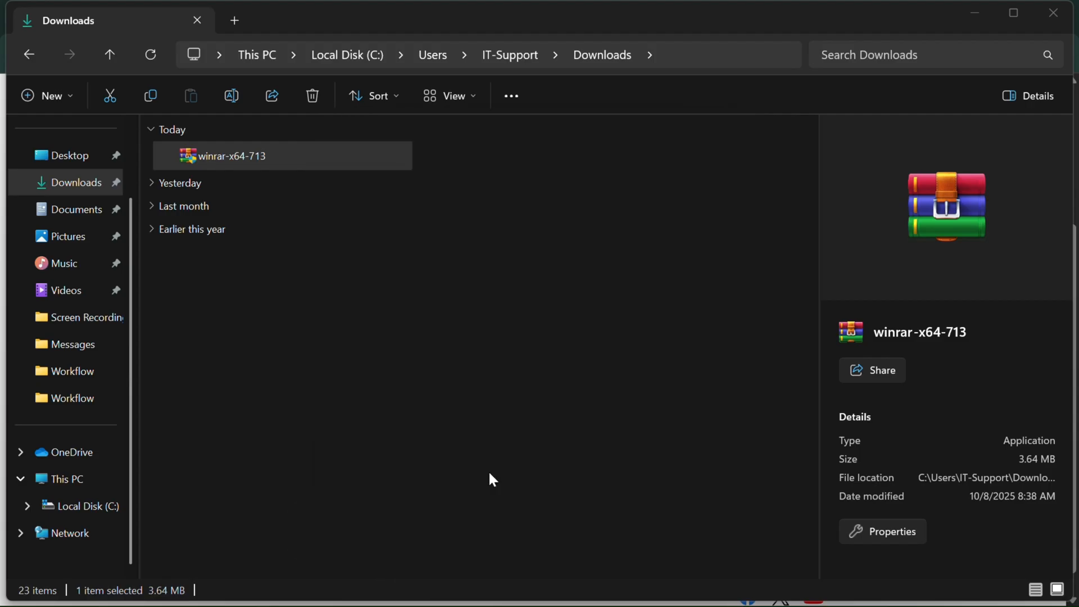
double_click(229, 156)
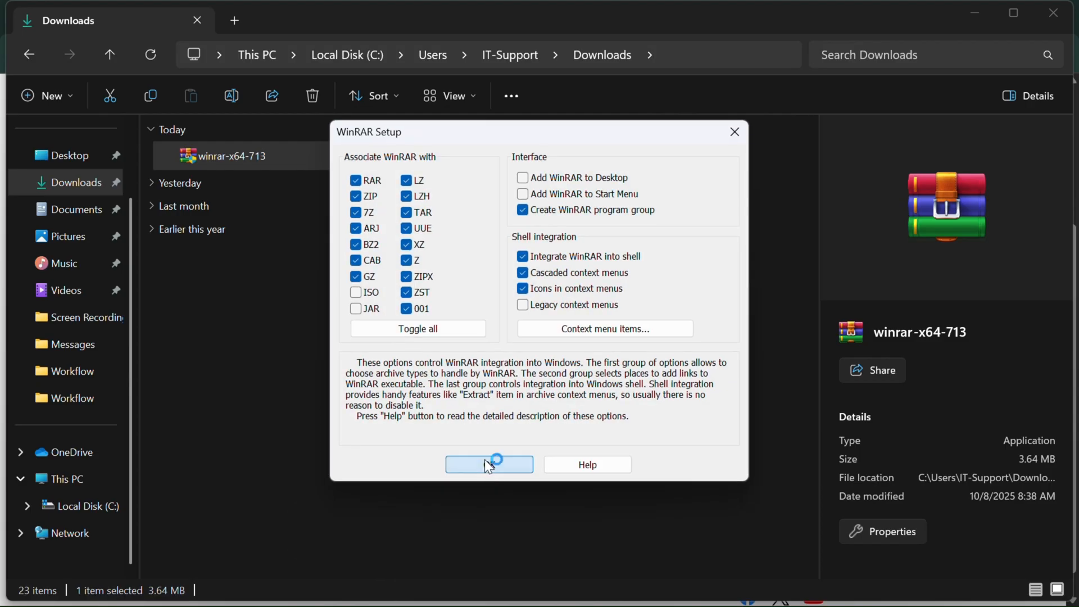
click(489, 463)
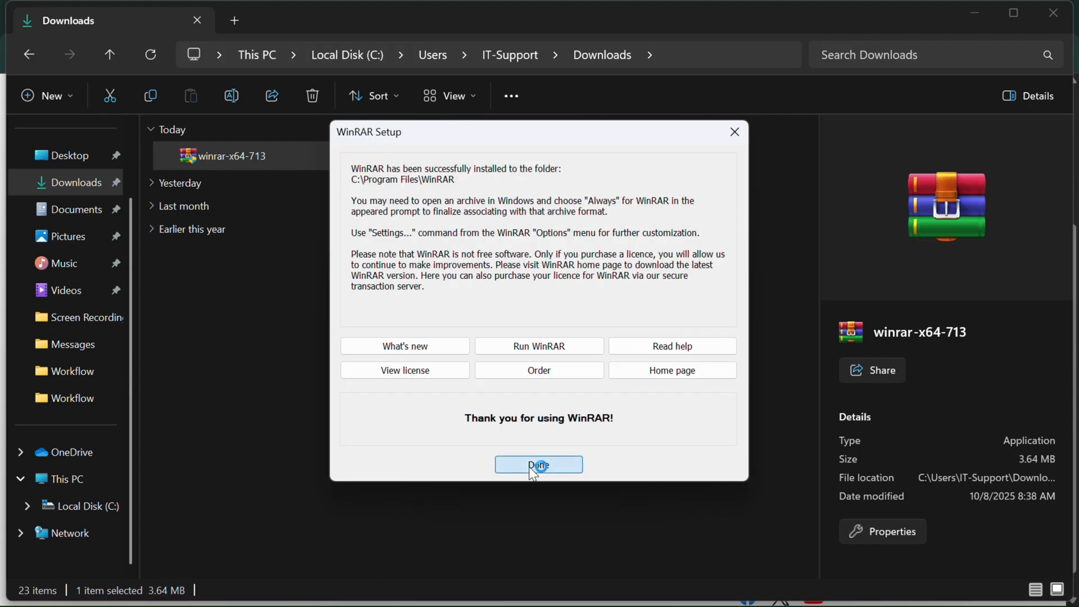
click(538, 465)
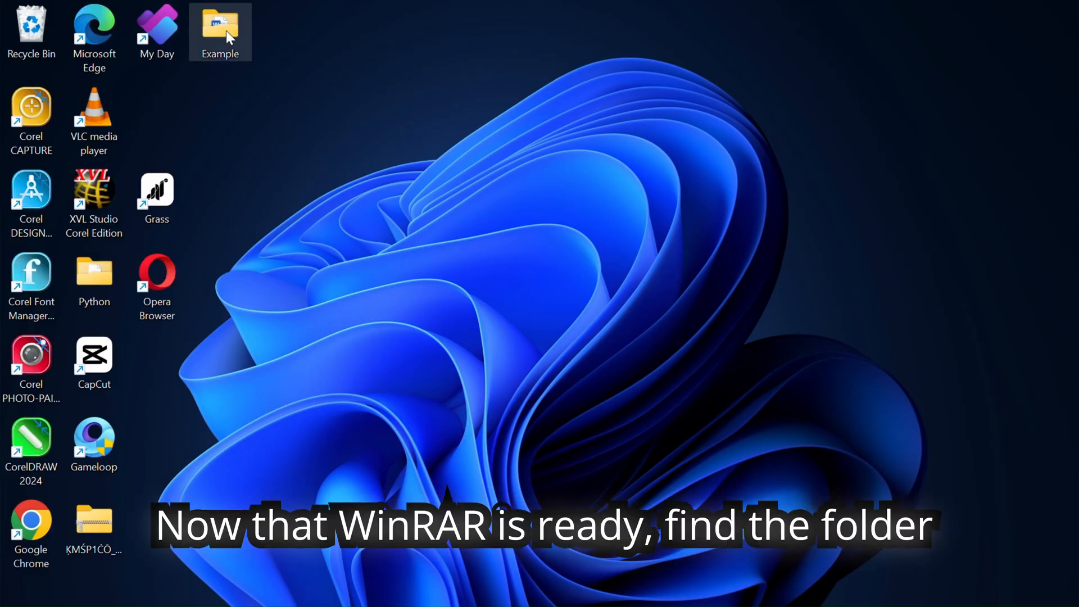
mouse_move(223, 31)
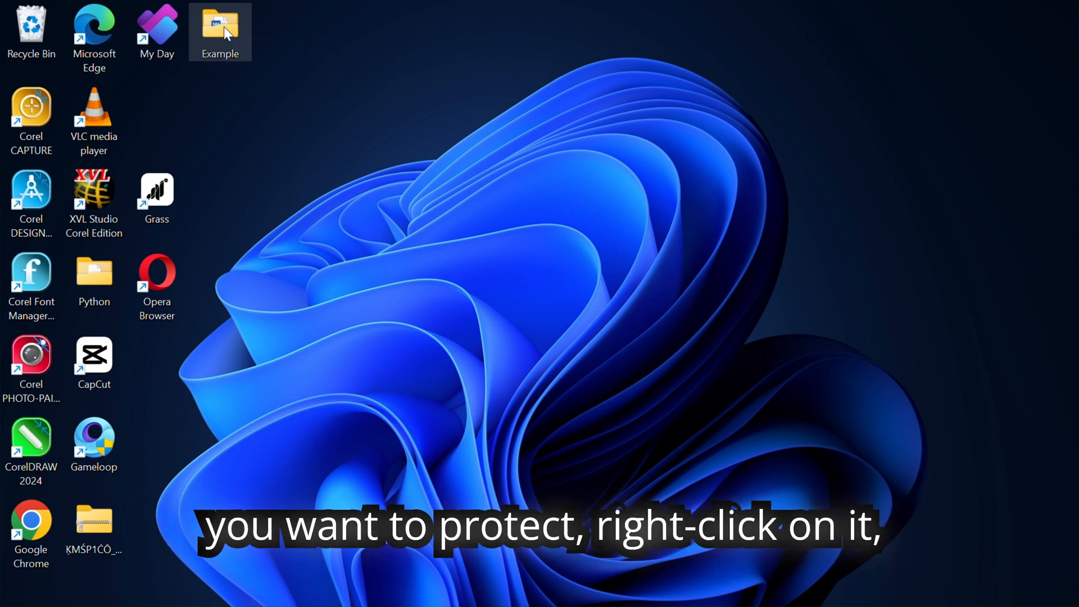
Choose WinRAR's Add to archive for the desktop Example folder, targeting Example.rar
right_click(220, 31)
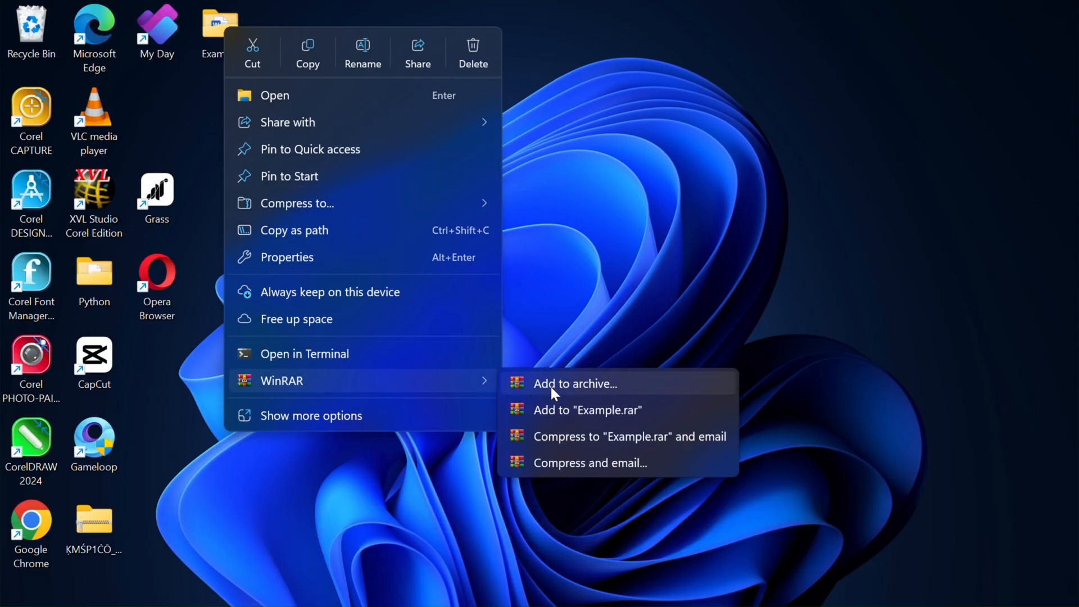
click(574, 383)
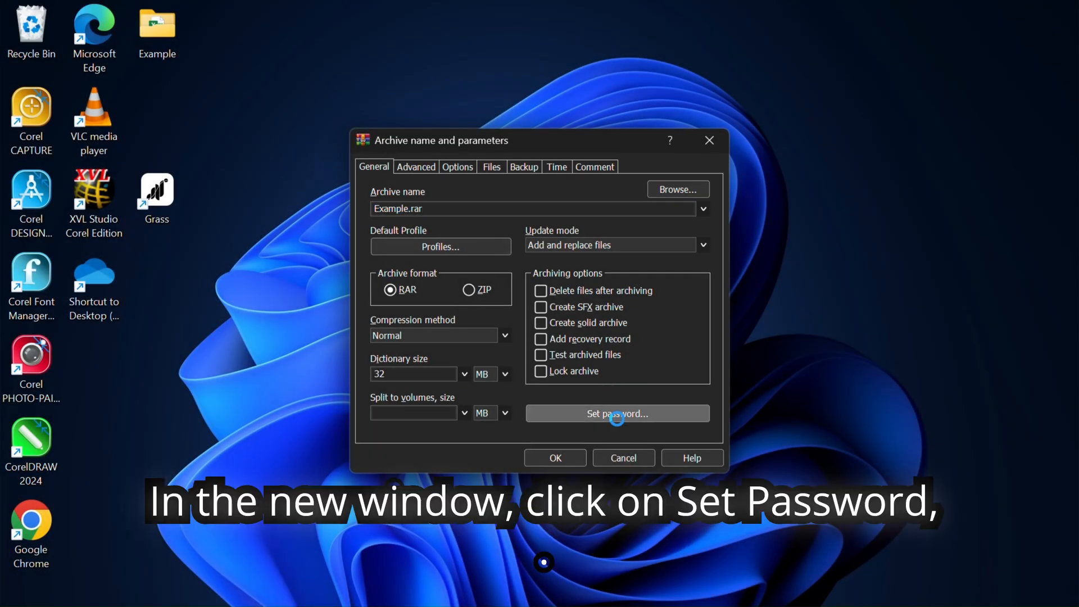
Set a password with Encrypt file names ticked, then create Example.rar
click(616, 413)
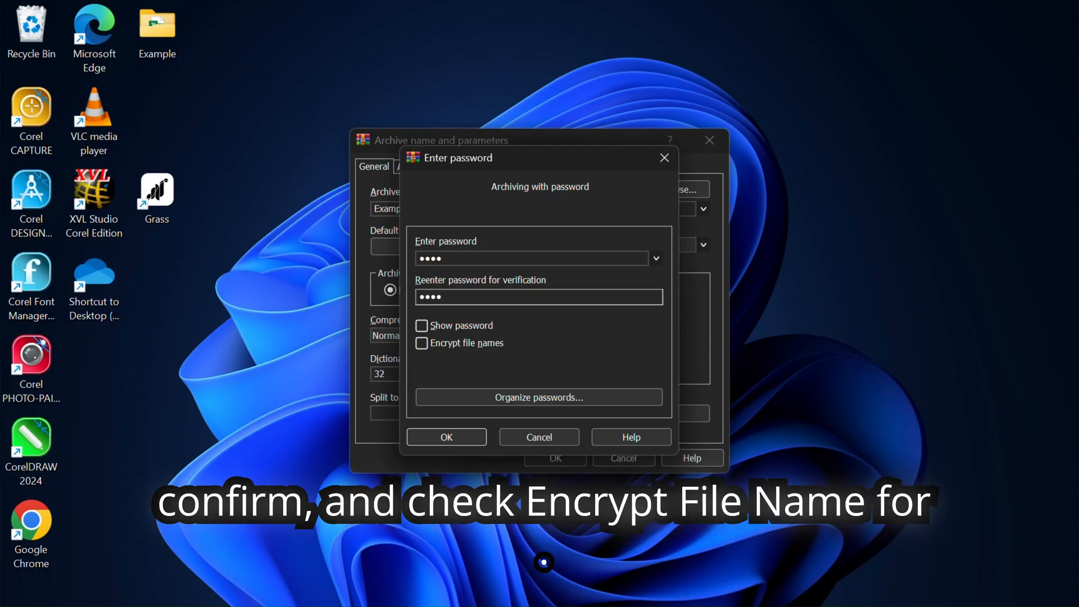
click(421, 343)
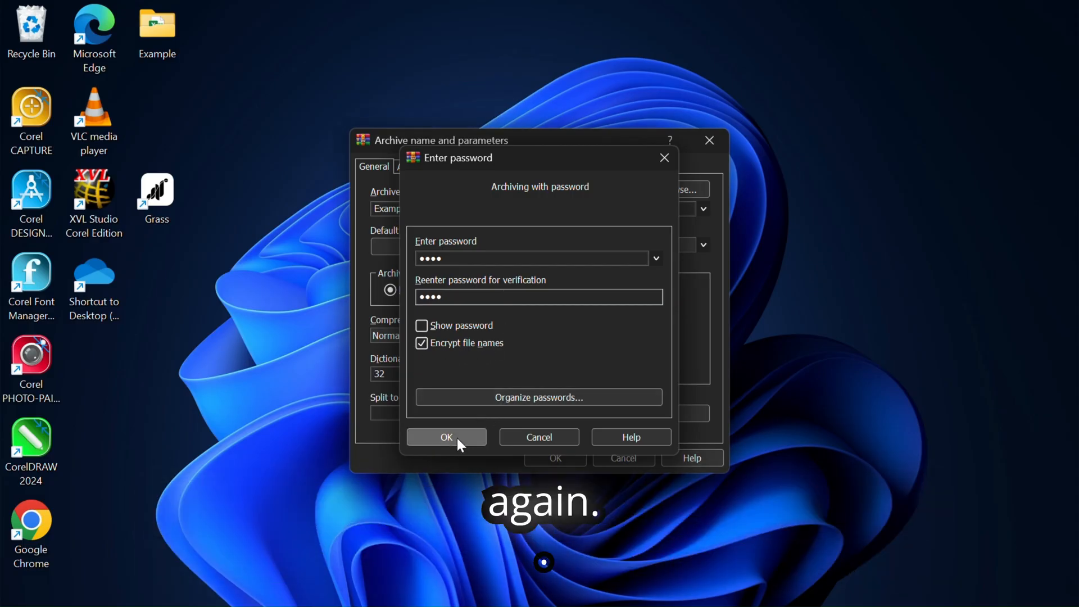
click(446, 436)
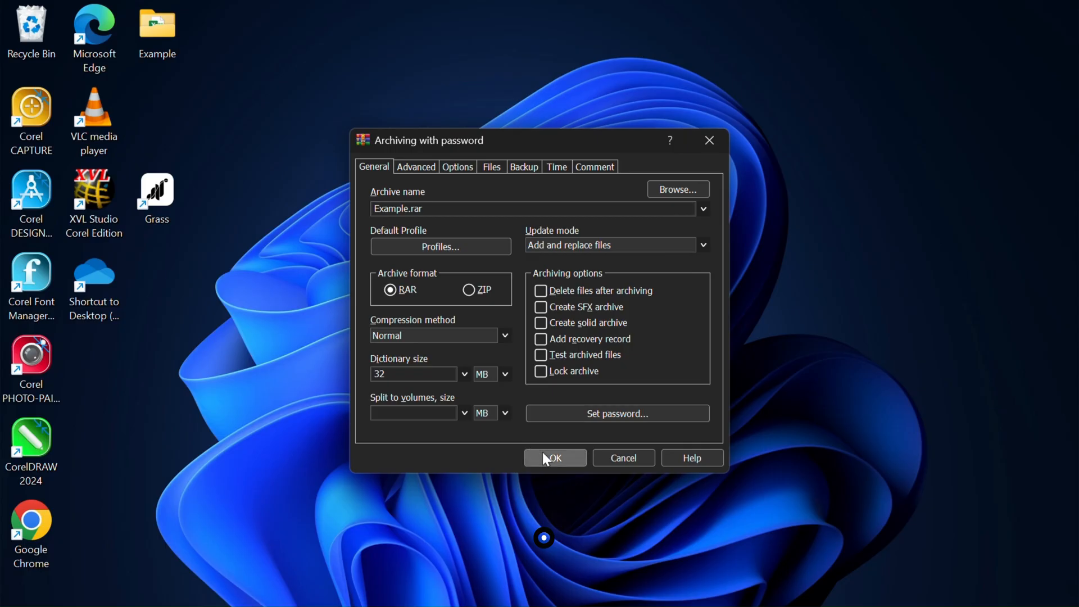
click(554, 457)
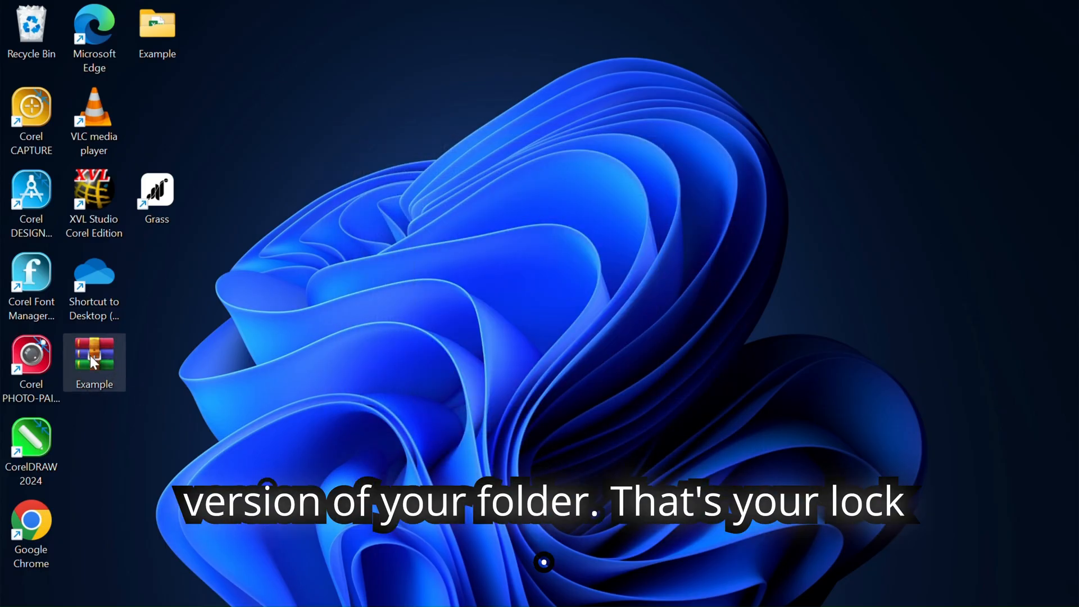
Unlock Example.rar with its password and open example.docx inside its Example folder
double_click(95, 362)
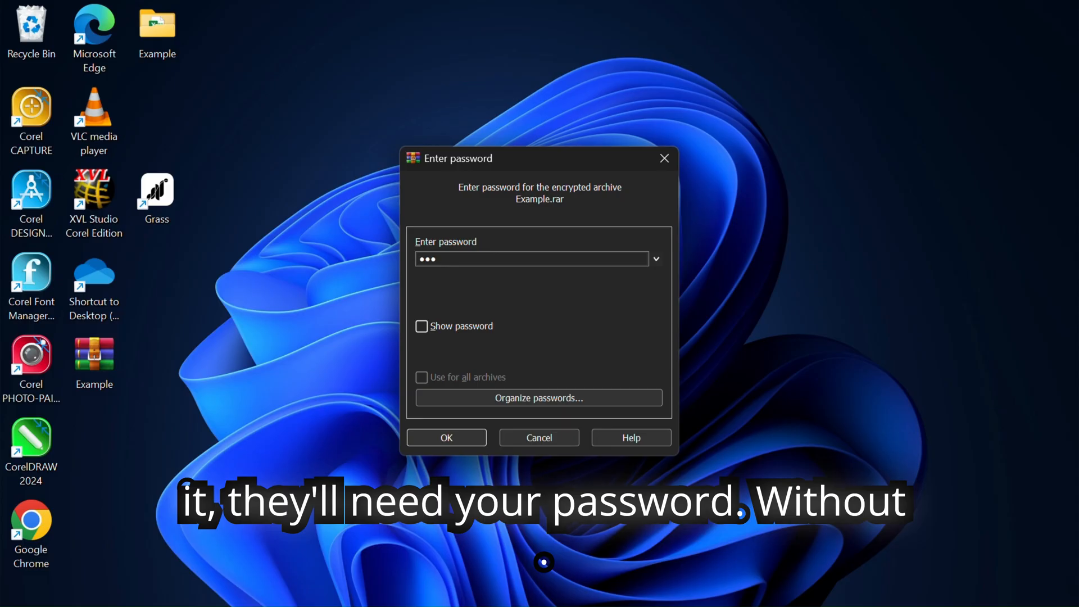
text(•)
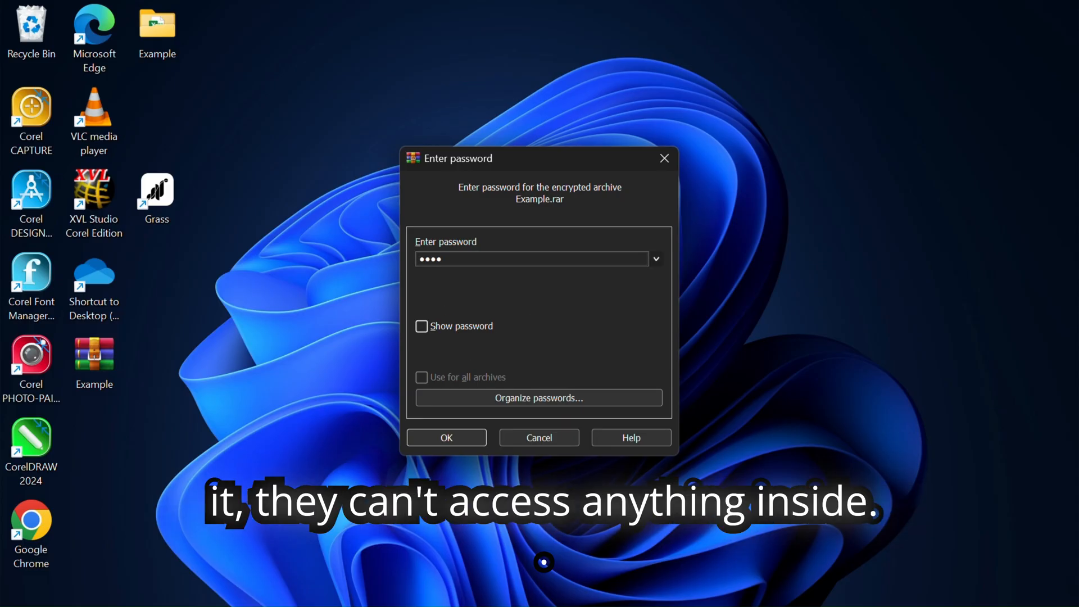
click(446, 437)
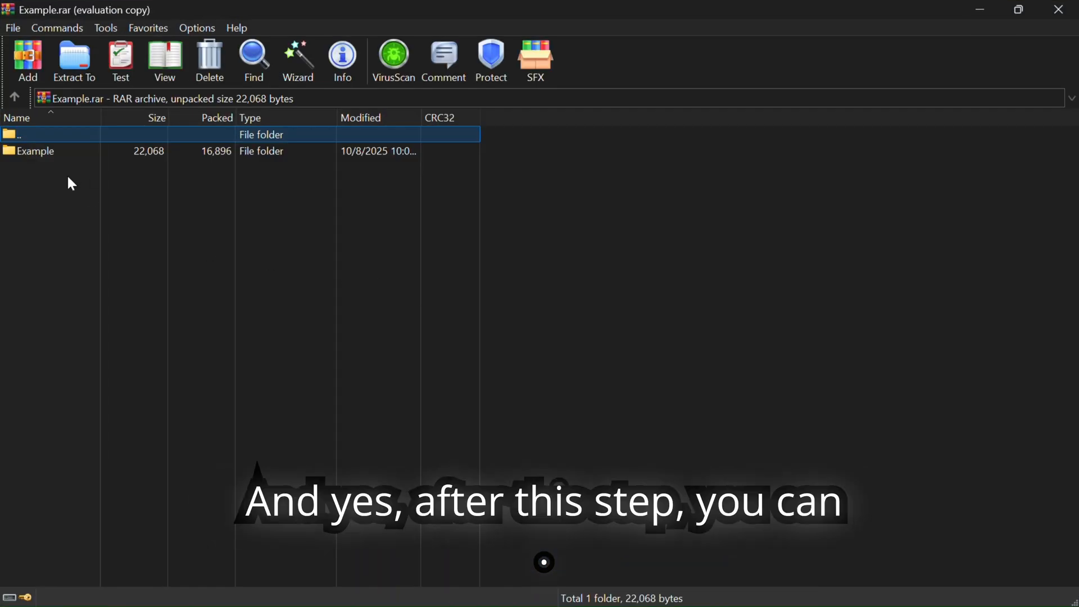
double_click(35, 151)
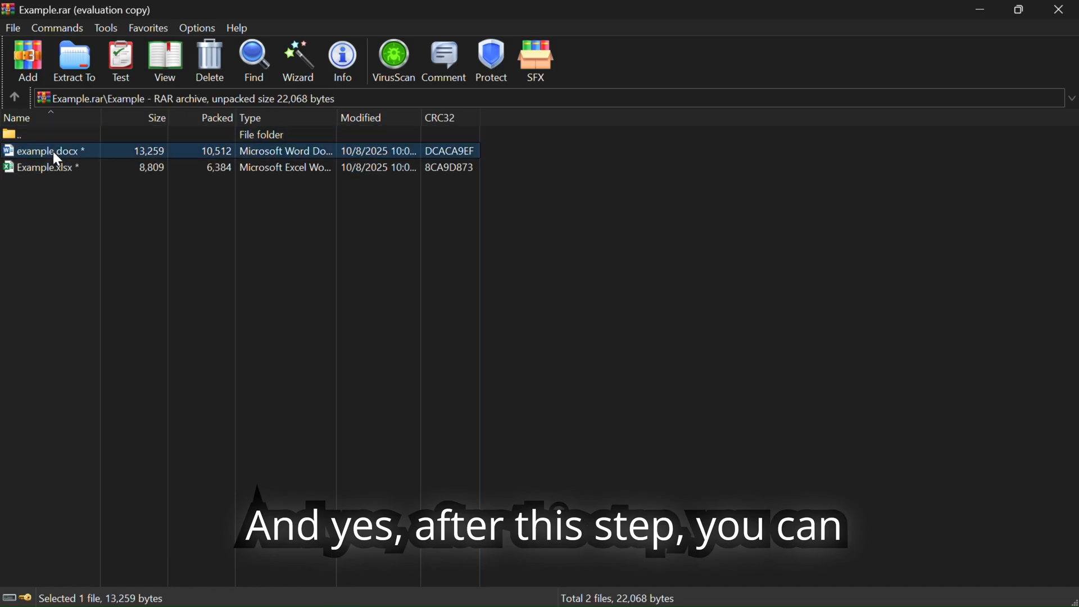
double_click(49, 150)
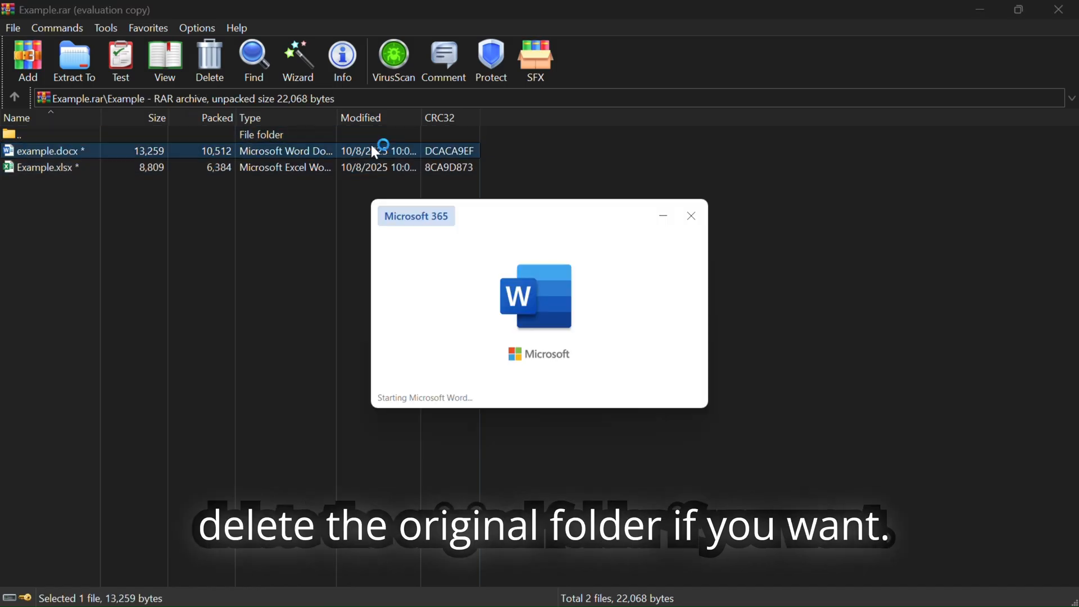